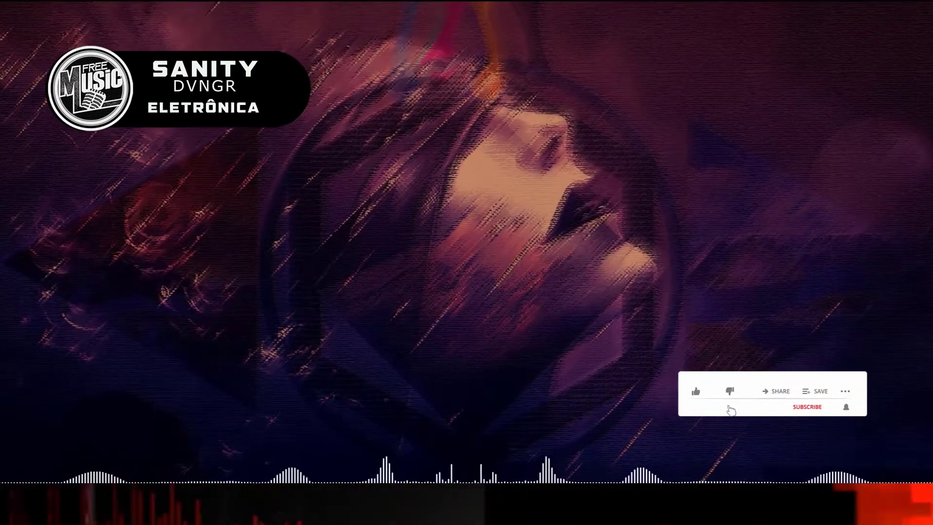
Step: Let the outro overlay mark the video as Liked and the channel as Subscribed
click(696, 391)
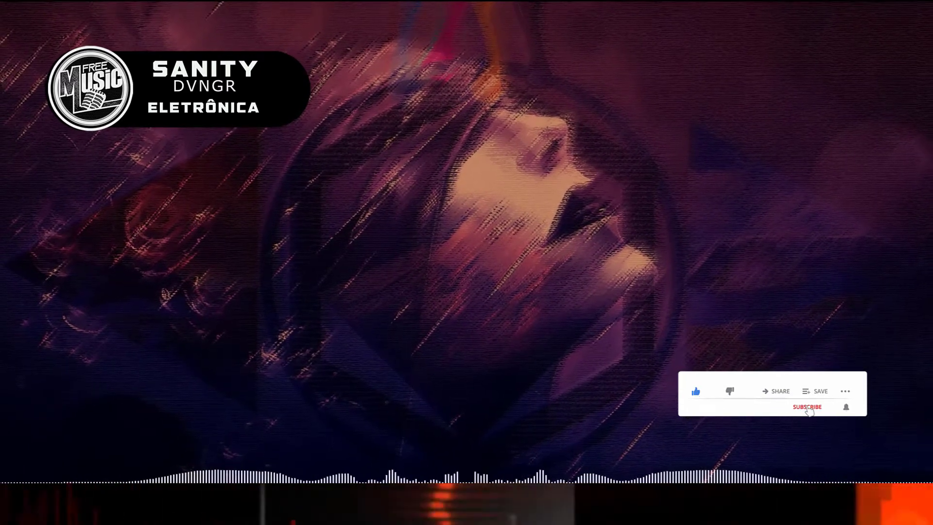
click(807, 406)
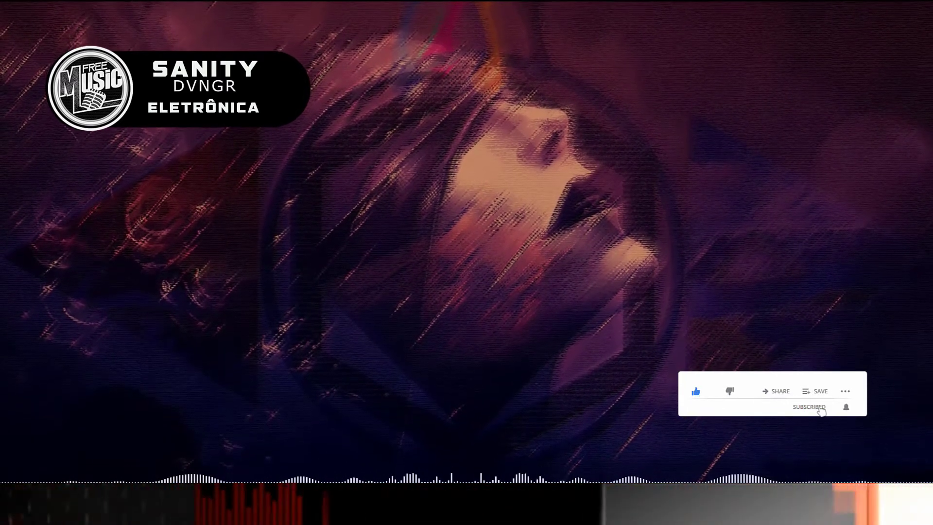